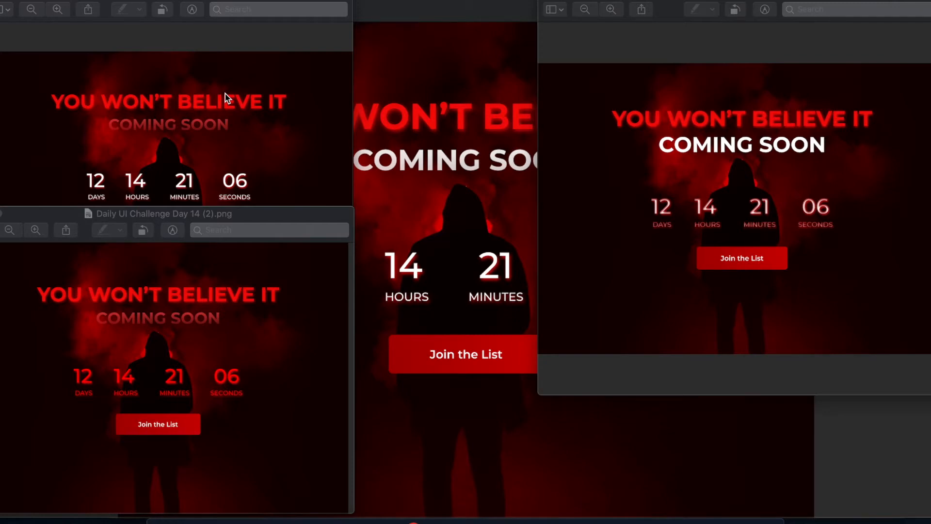
pyautogui.moveTo(505, 258)
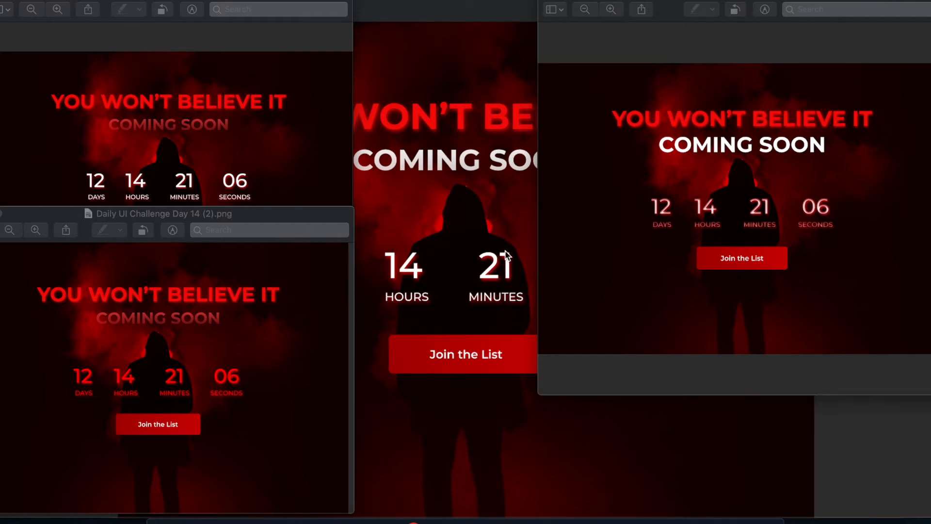
pyautogui.moveTo(717, 127)
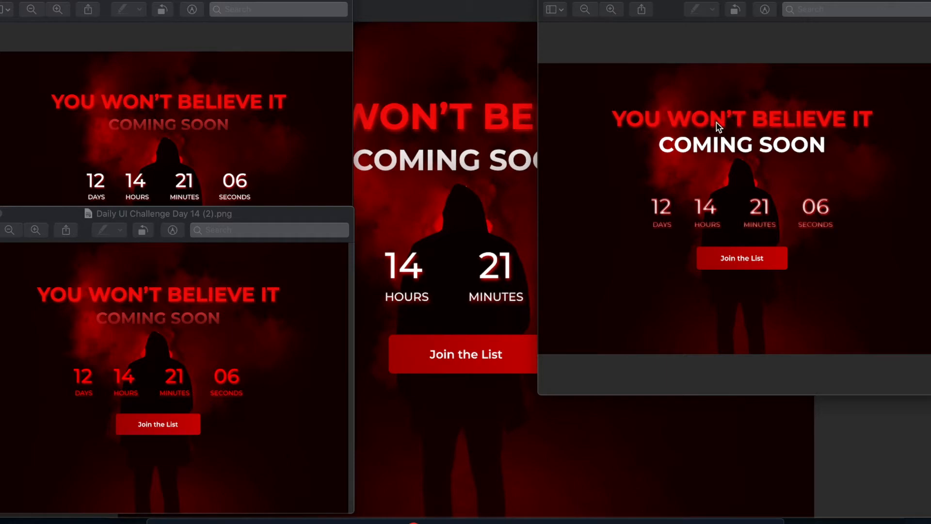
pyautogui.moveTo(711, 150)
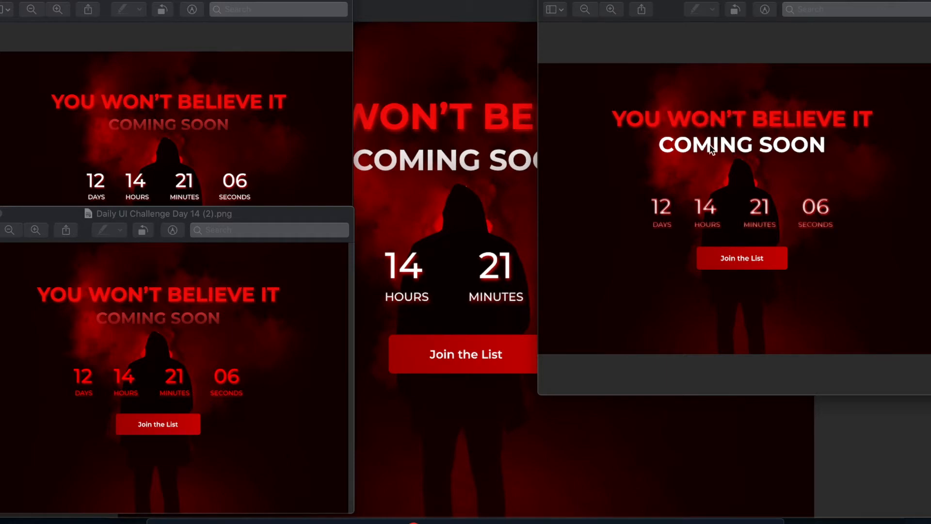
pyautogui.moveTo(672, 131)
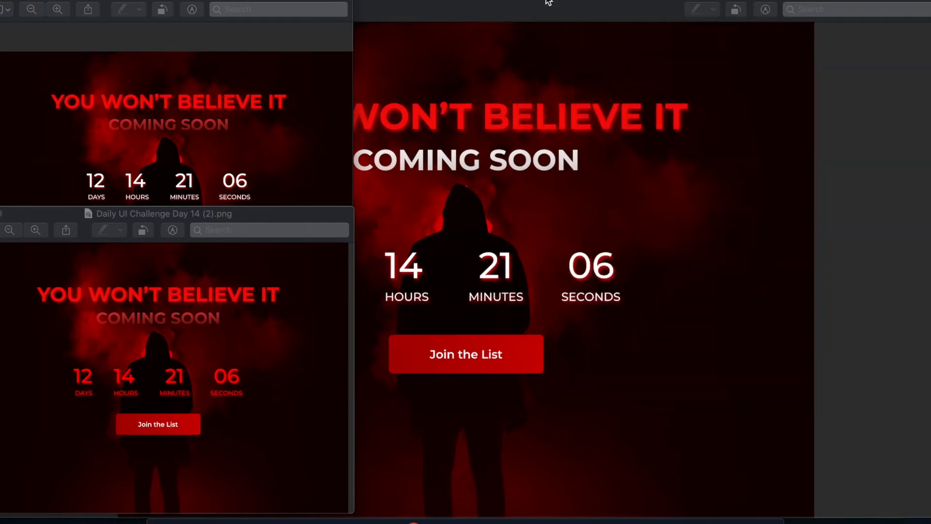
# Move the red-countdown Preview window beside the large version to compare headlines, then put it back
pyautogui.moveTo(164, 213); pyautogui.dragTo(204, 170)
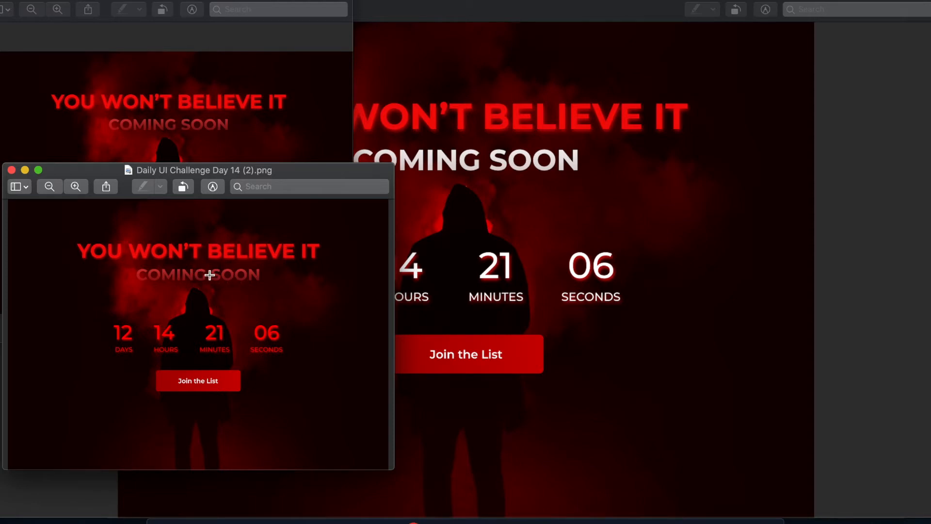
pyautogui.moveTo(191, 281)
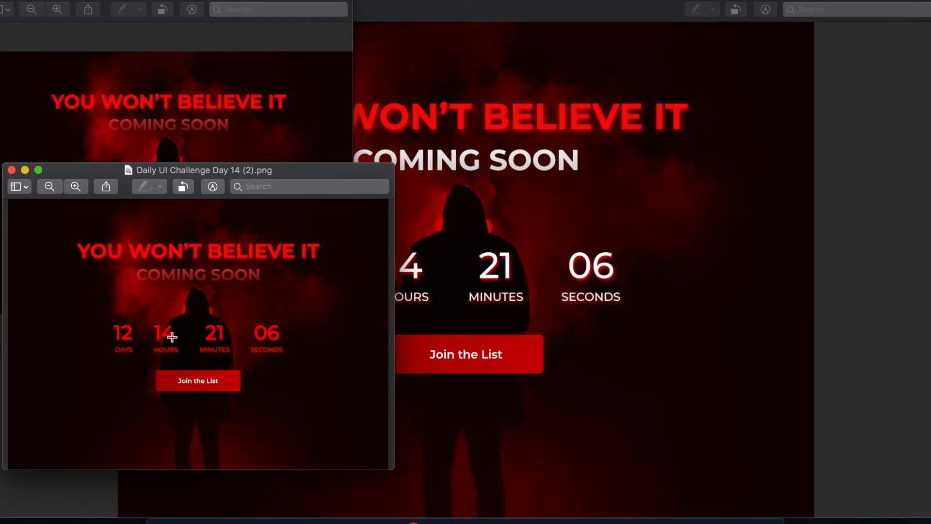
pyautogui.moveTo(203, 170); pyautogui.dragTo(244, 95)
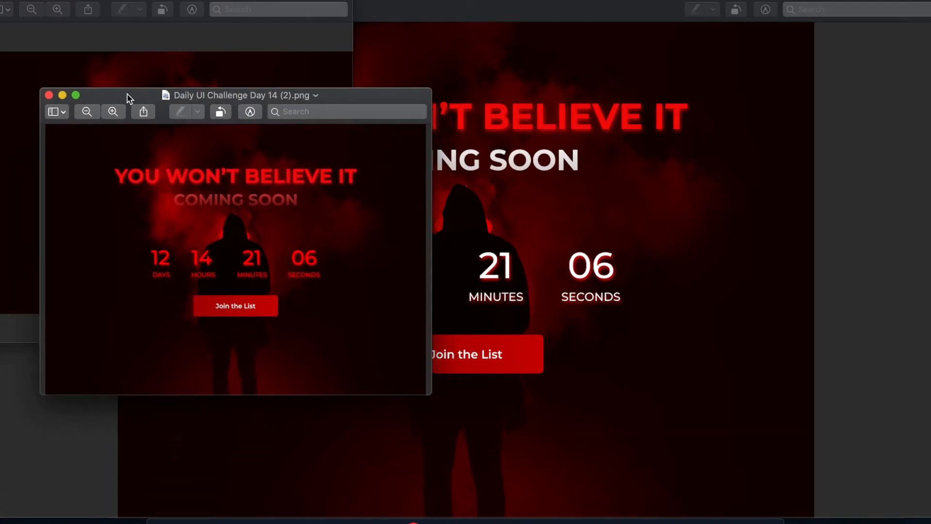
pyautogui.moveTo(130, 98); pyautogui.dragTo(90, 173)
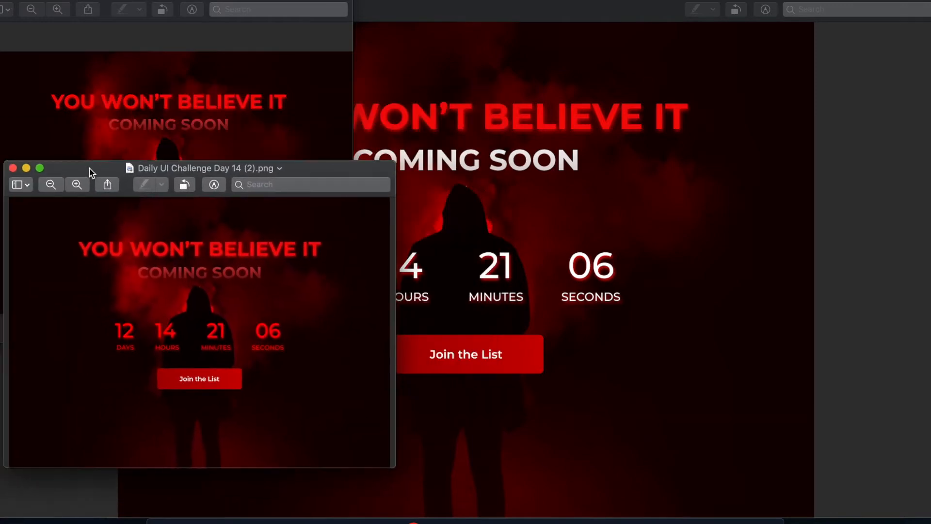
pyautogui.moveTo(148, 326)
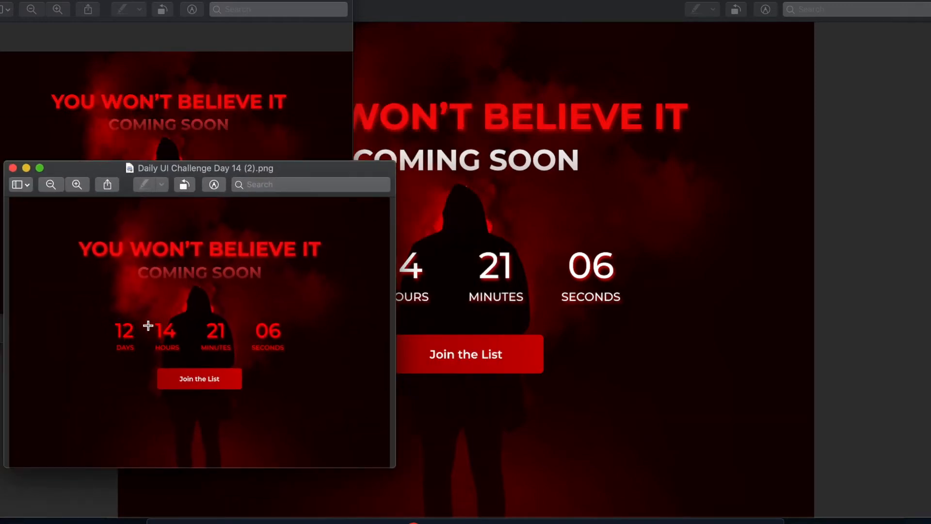
pyautogui.moveTo(207, 256)
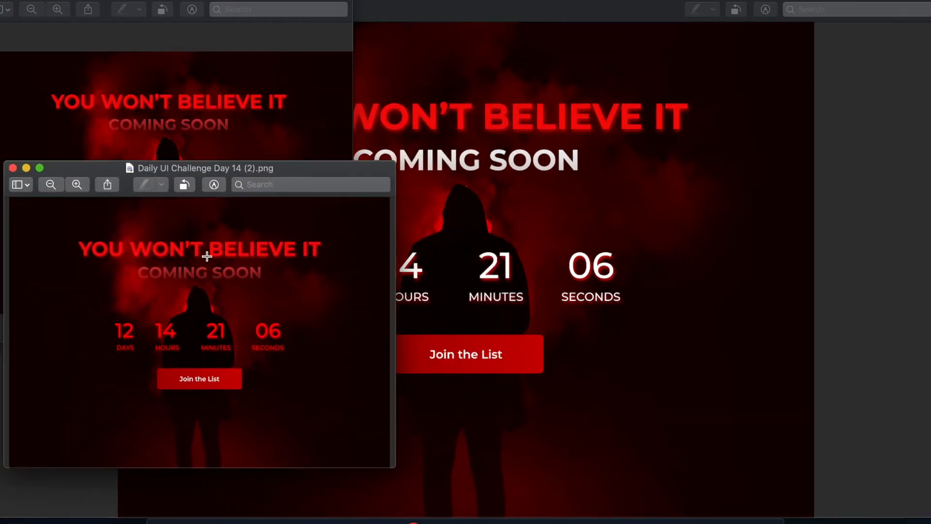
pyautogui.moveTo(148, 284)
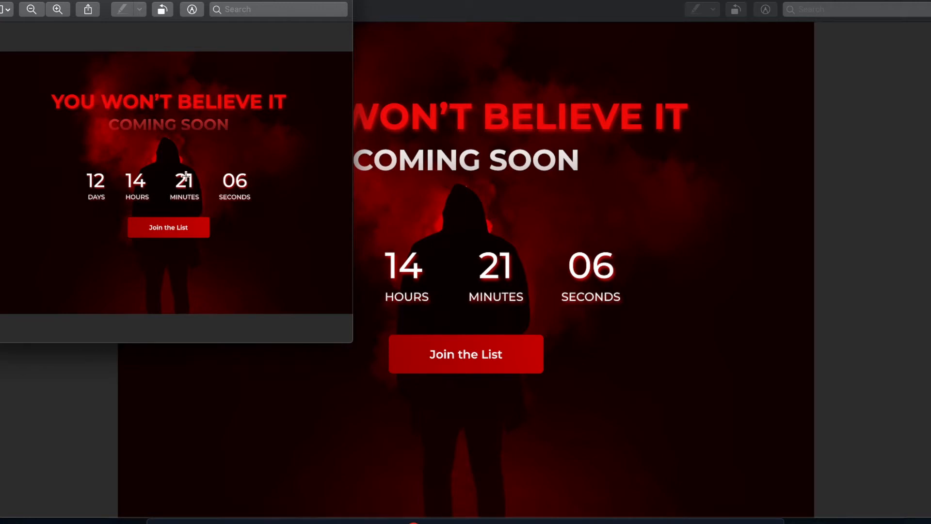
pyautogui.moveTo(178, 127)
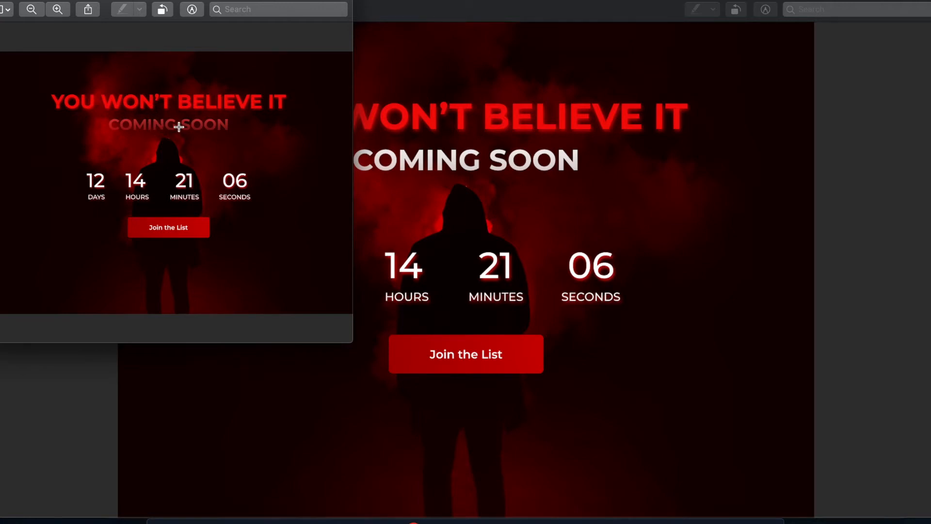
pyautogui.moveTo(199, 130)
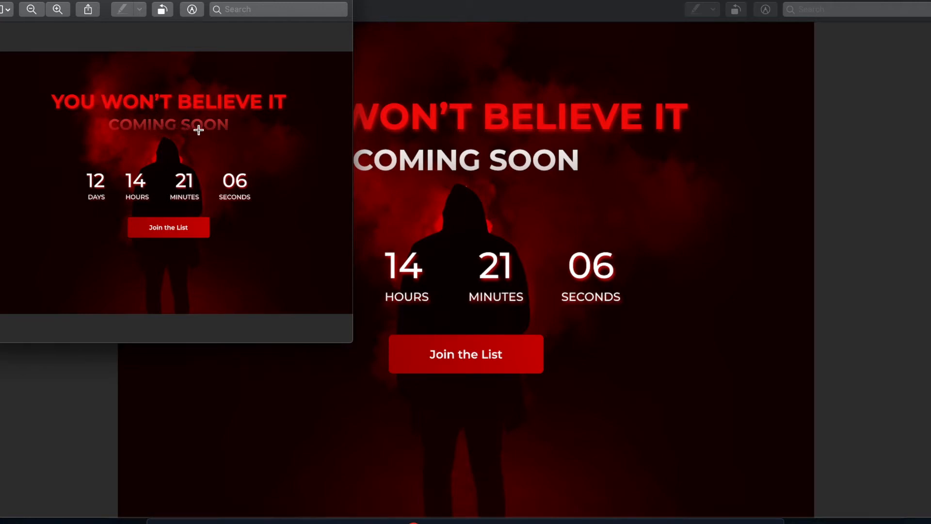
pyautogui.moveTo(41, 5)
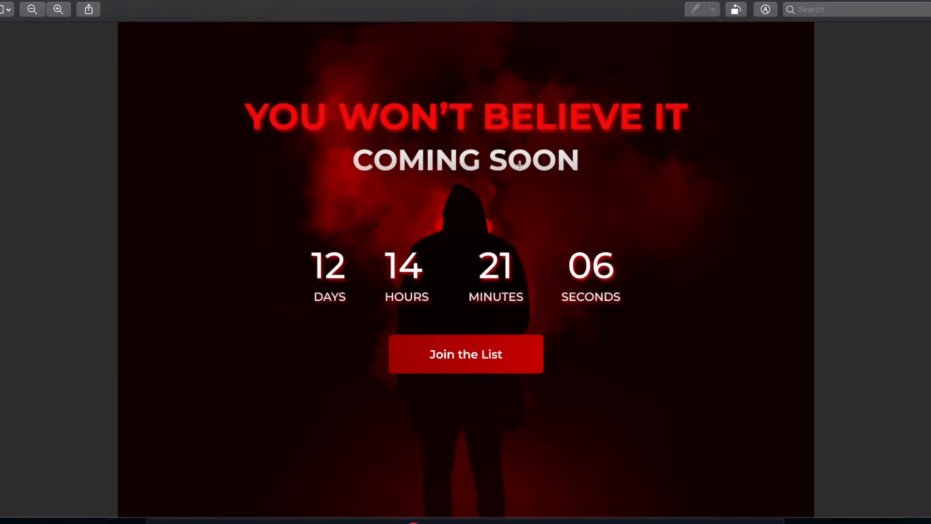
pyautogui.moveTo(331, 212)
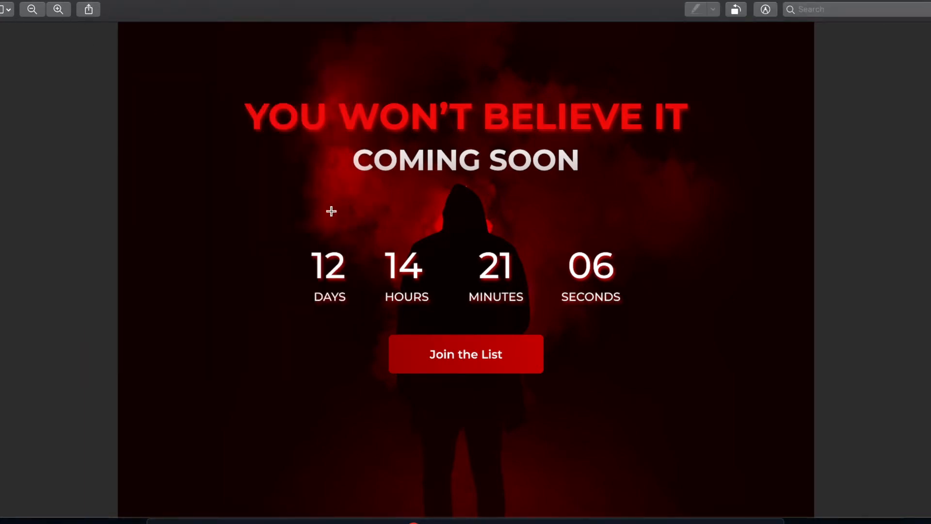
pyautogui.moveTo(383, 183)
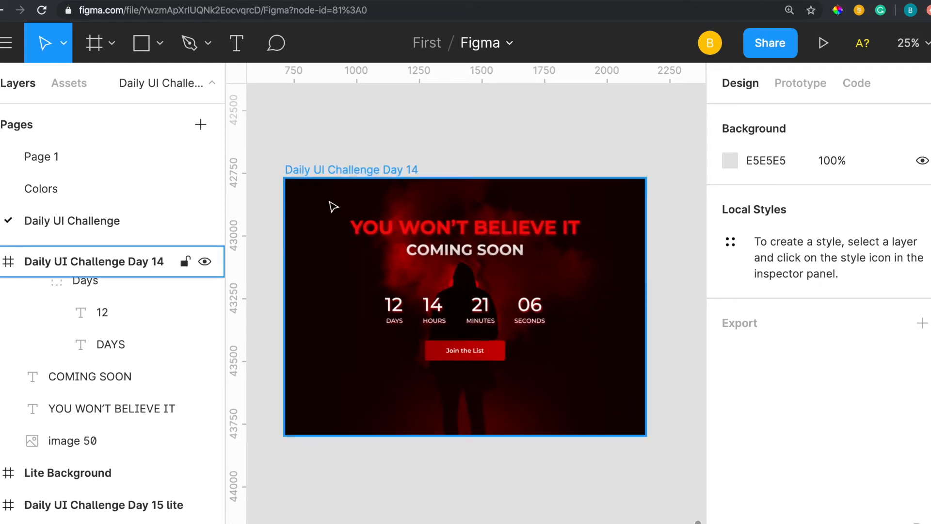
pyautogui.moveTo(344, 176)
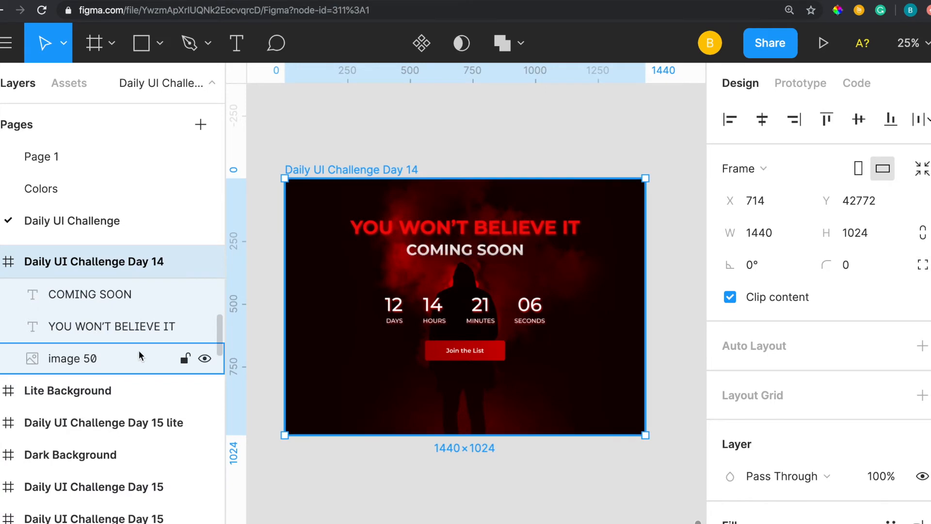
# Hide and reshow image 50 to check the red-black gradient fill, then select it
pyautogui.click(204, 358)
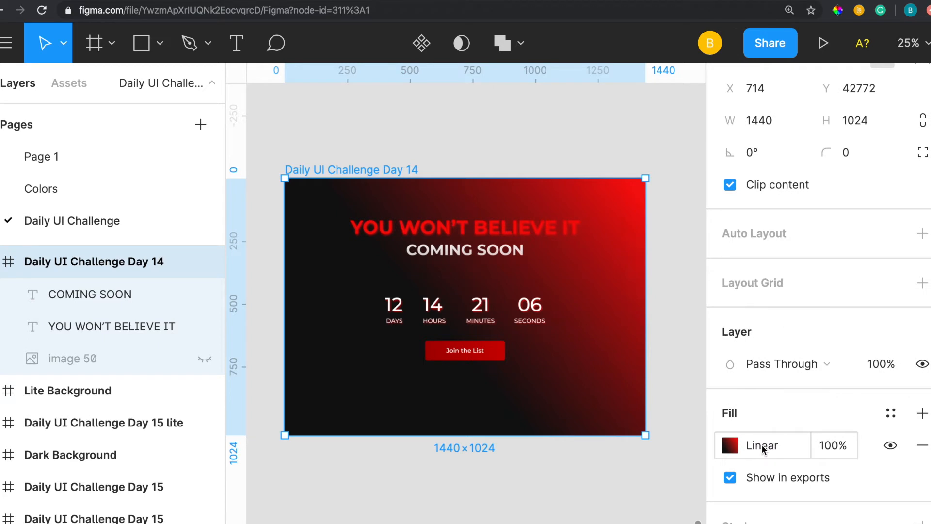
pyautogui.click(203, 358)
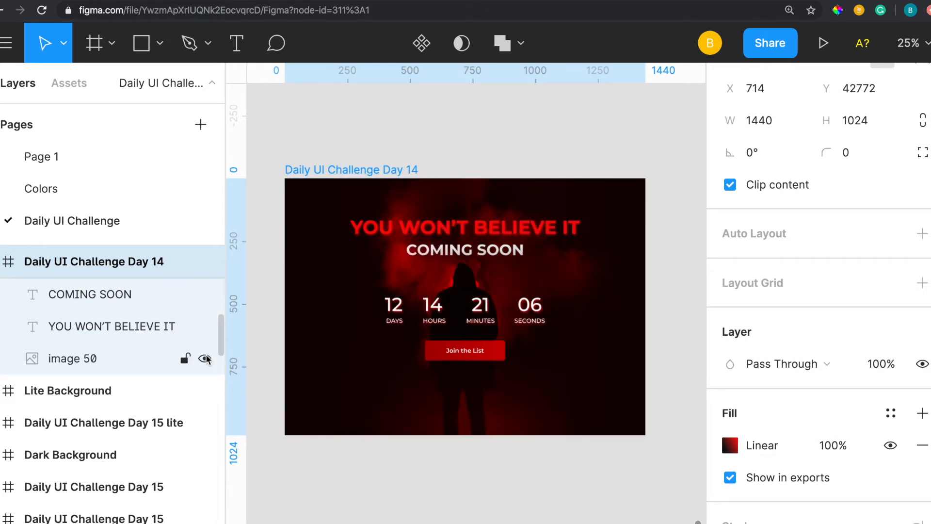
pyautogui.click(204, 358)
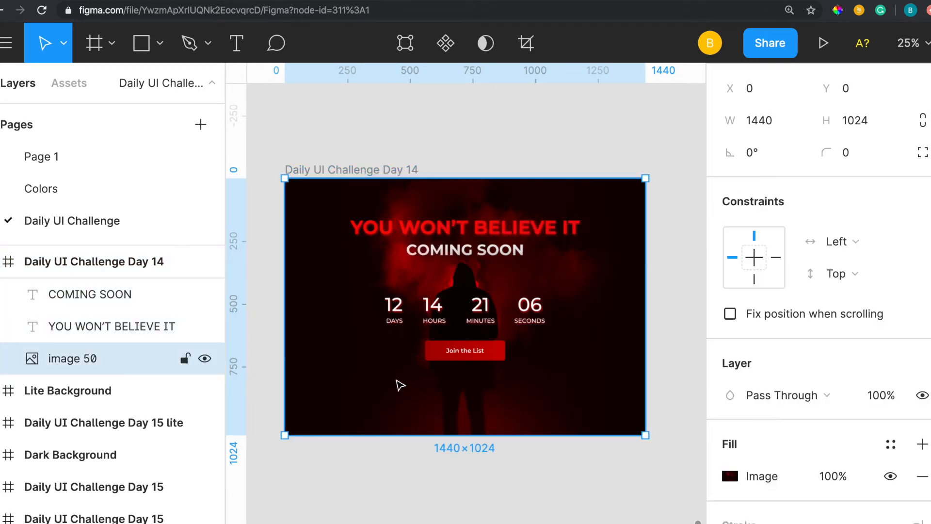
pyautogui.moveTo(686, 103)
pyautogui.write('90')
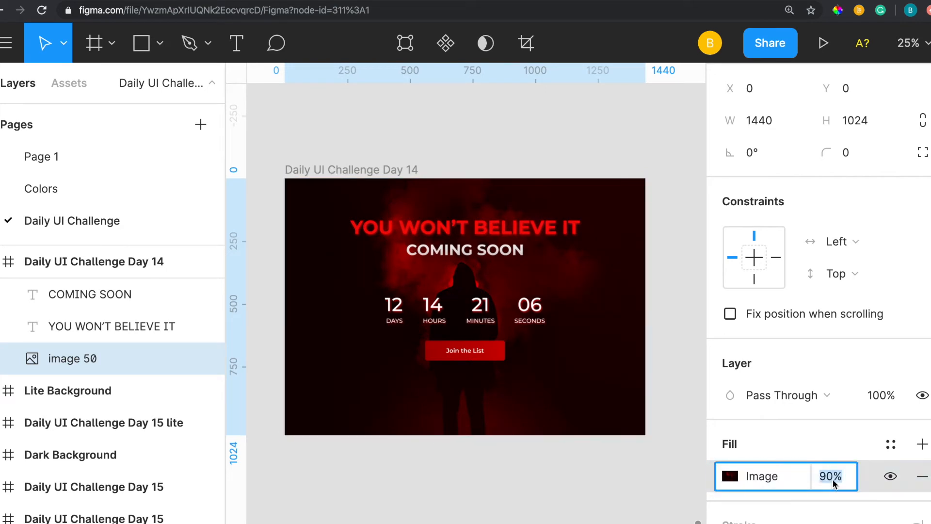
# Try 60% fill opacity on the background image, then set it to 100%
pyautogui.write('60')
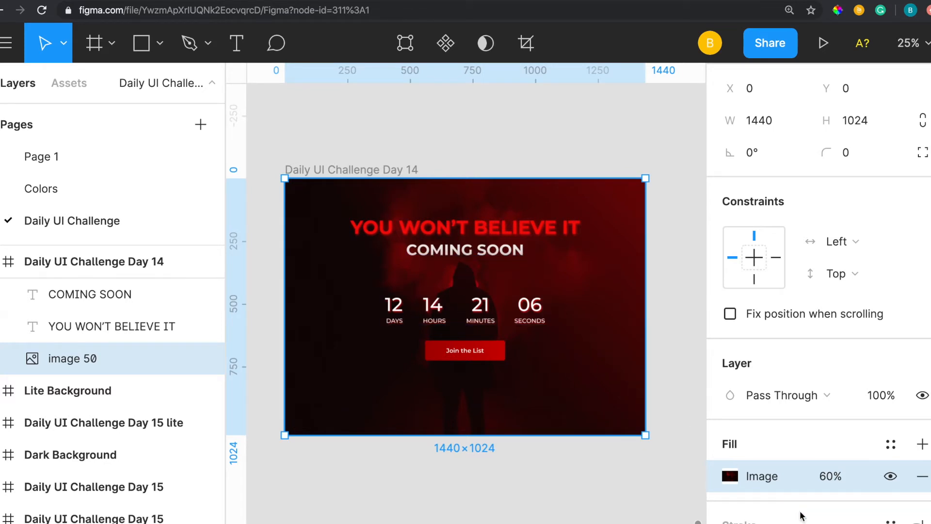
pyautogui.click(831, 476)
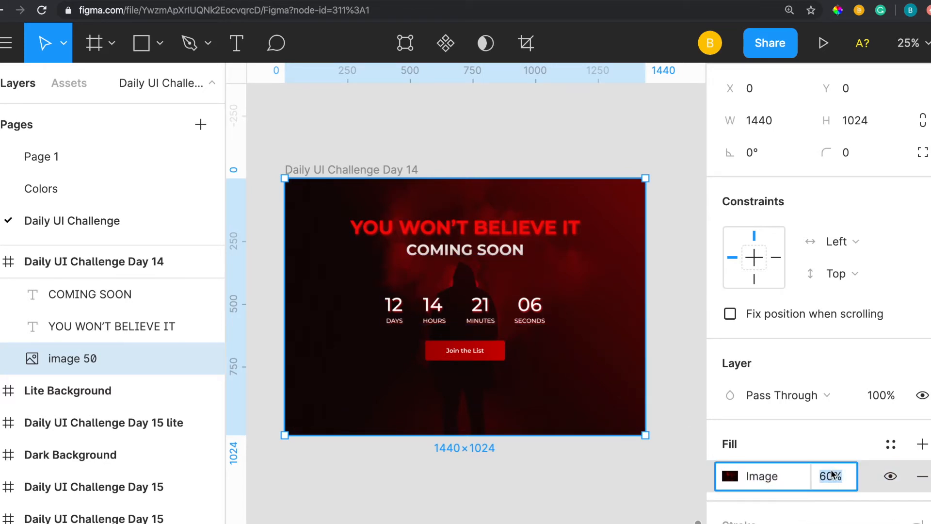
pyautogui.write('100')
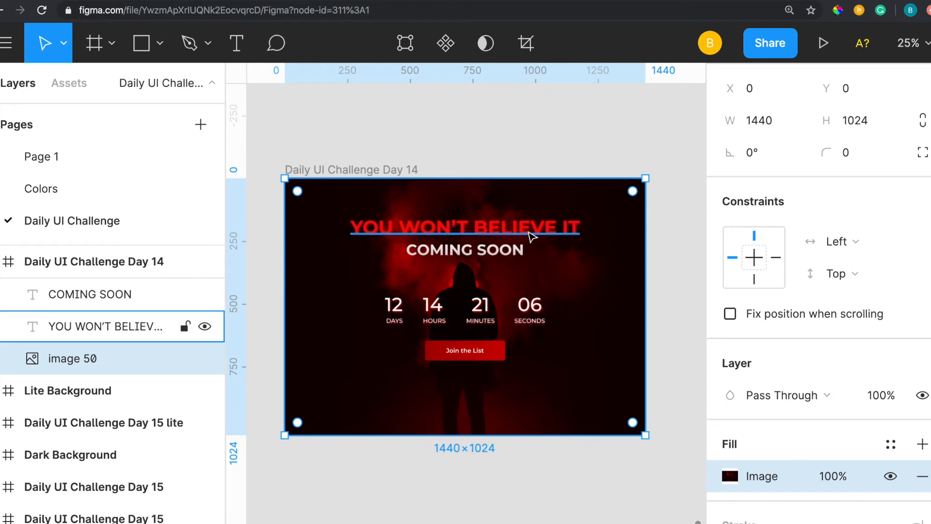
# Review the YOU WON'T BELIEVE IT inner and drop shadows, and add another inner shadow
pyautogui.click(465, 227)
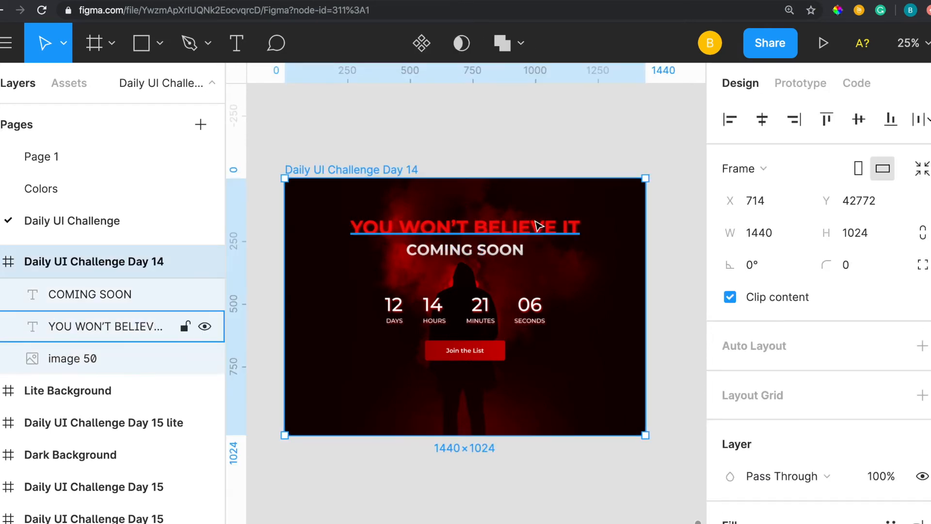
pyautogui.click(465, 226)
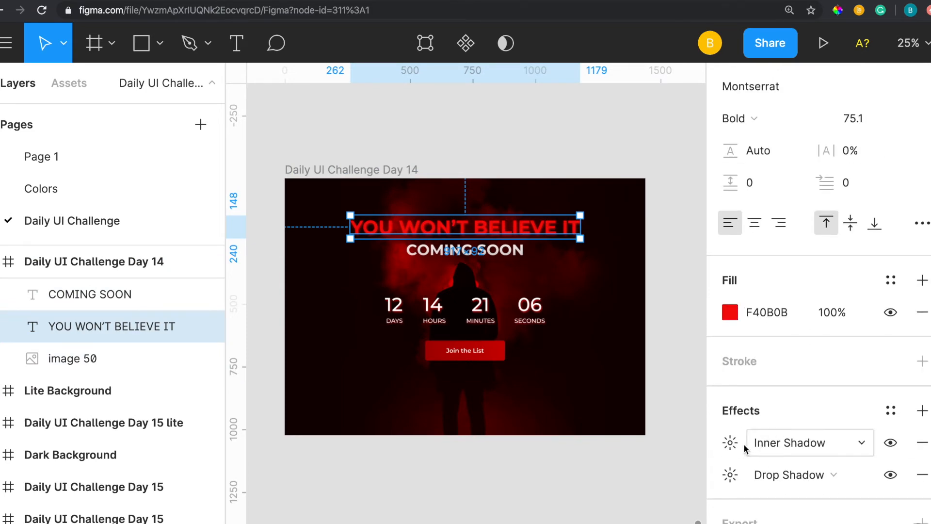
pyautogui.click(730, 443)
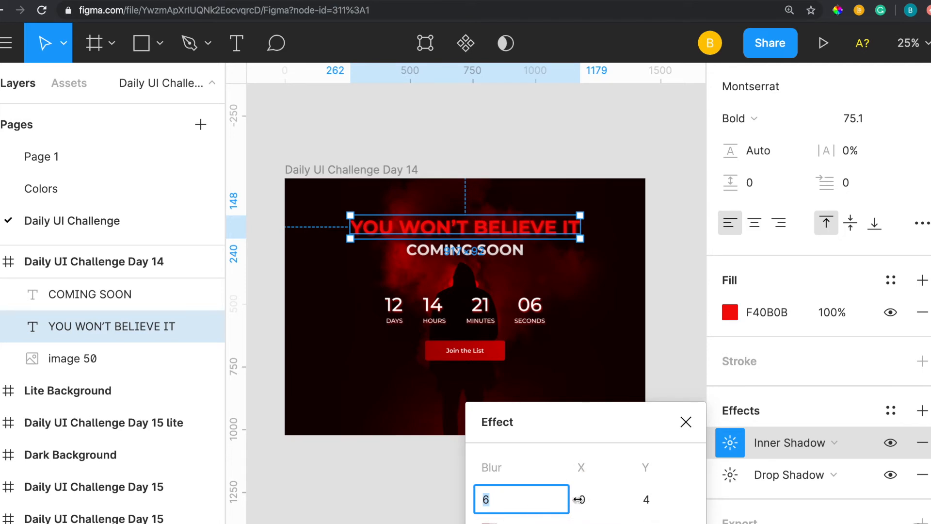
pyautogui.click(686, 422)
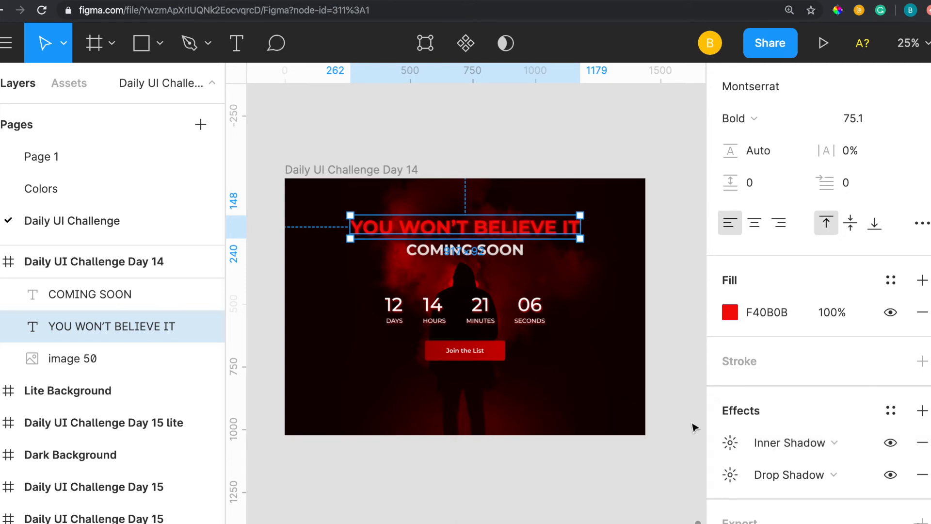
pyautogui.click(731, 475)
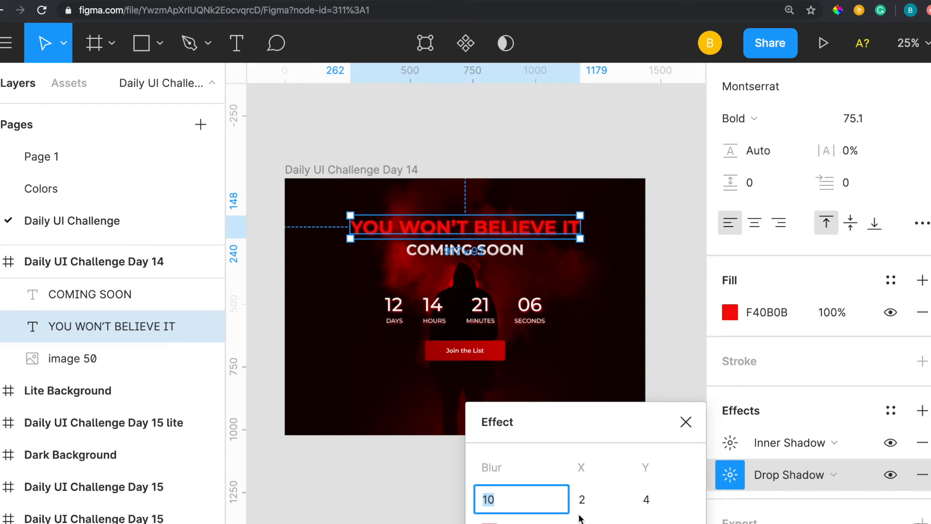
pyautogui.click(686, 422)
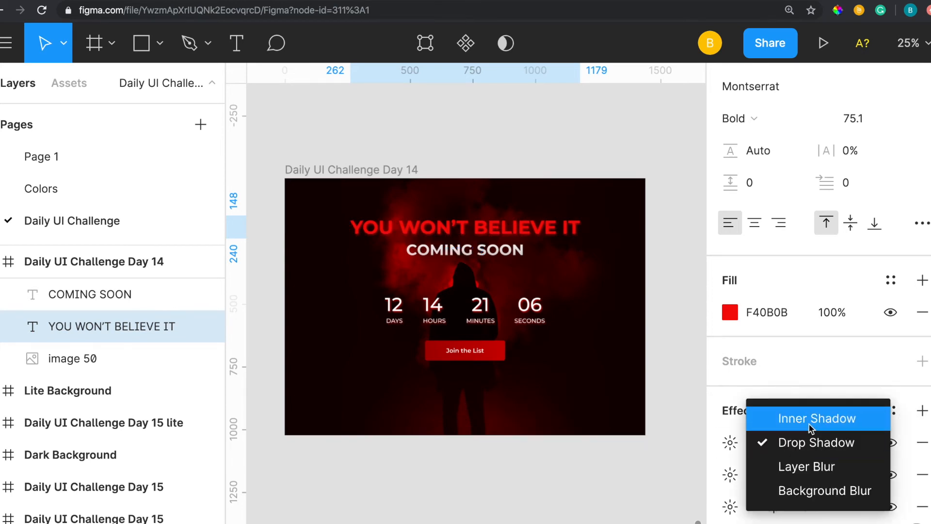
pyautogui.click(817, 419)
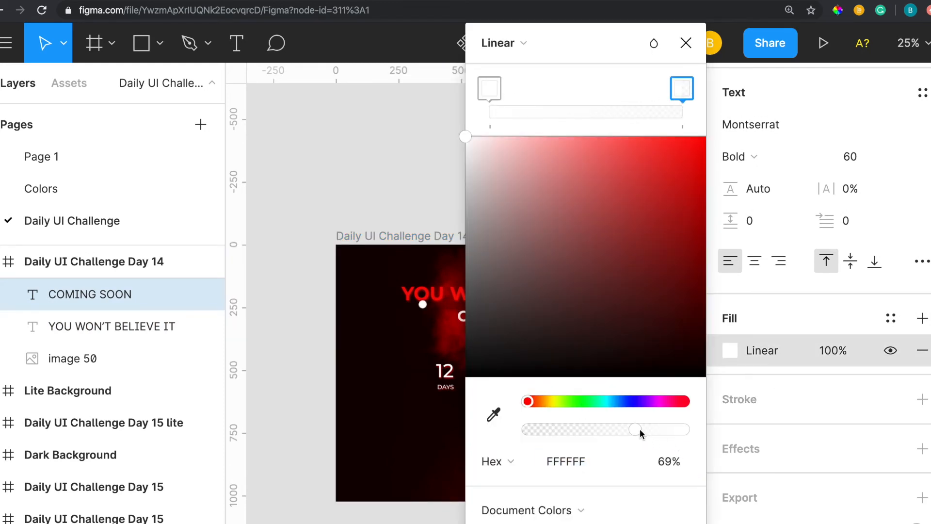
# Fade the COMING SOON gradient's end stop to about 68% opacity
pyautogui.moveTo(637, 428); pyautogui.dragTo(634, 429)
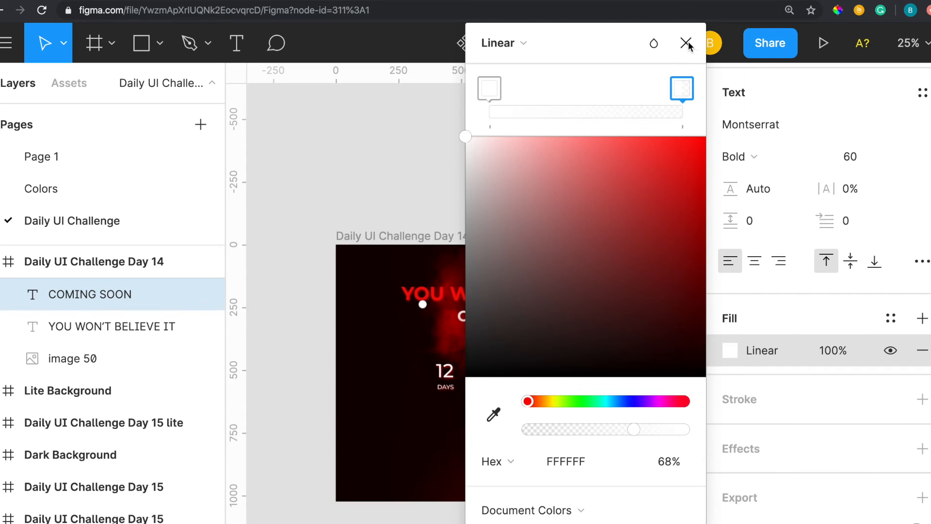
pyautogui.click(685, 43)
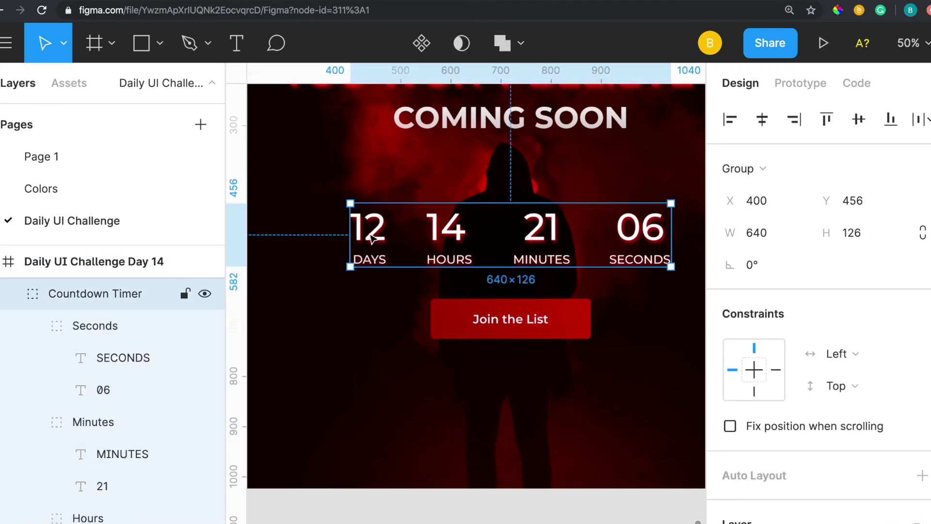
pyautogui.moveTo(379, 246)
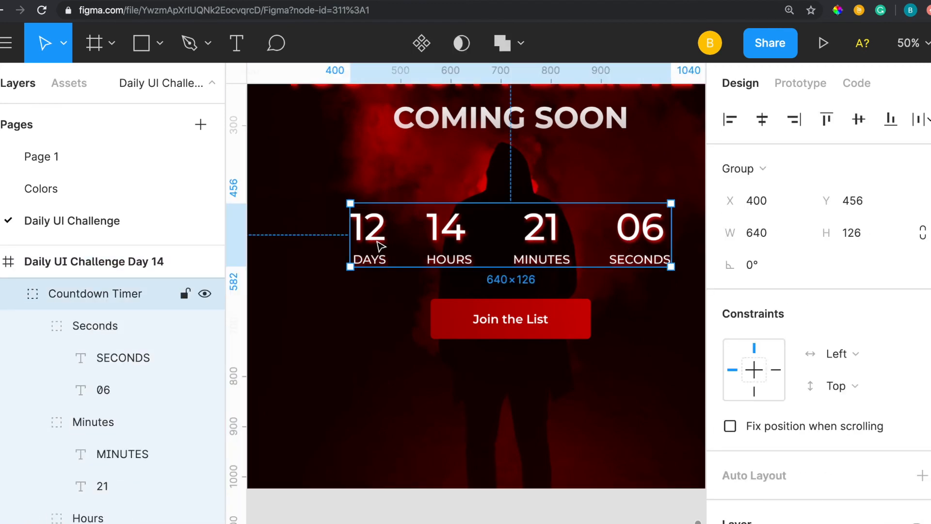
# Hide the Days block's inner shadow and adjust its drop shadow (blur 8, X 2, Y 4)
pyautogui.click(369, 231)
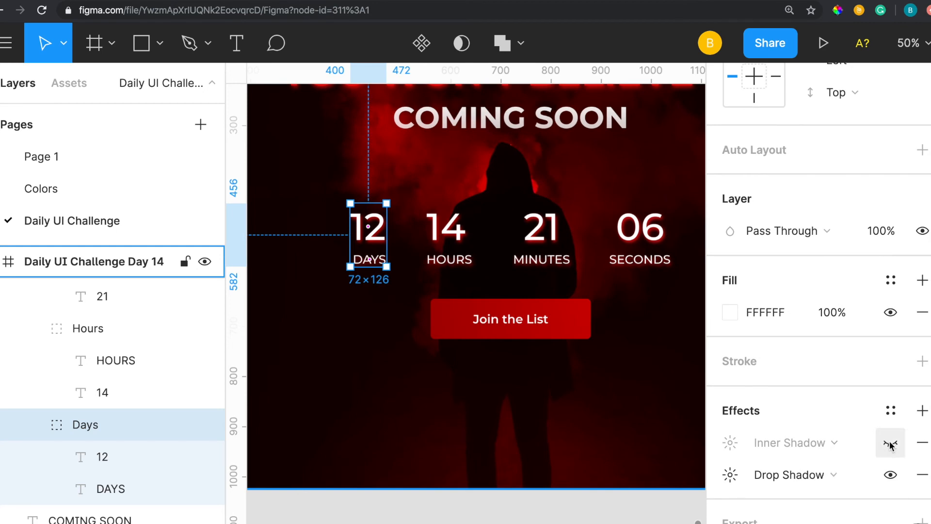
pyautogui.click(891, 443)
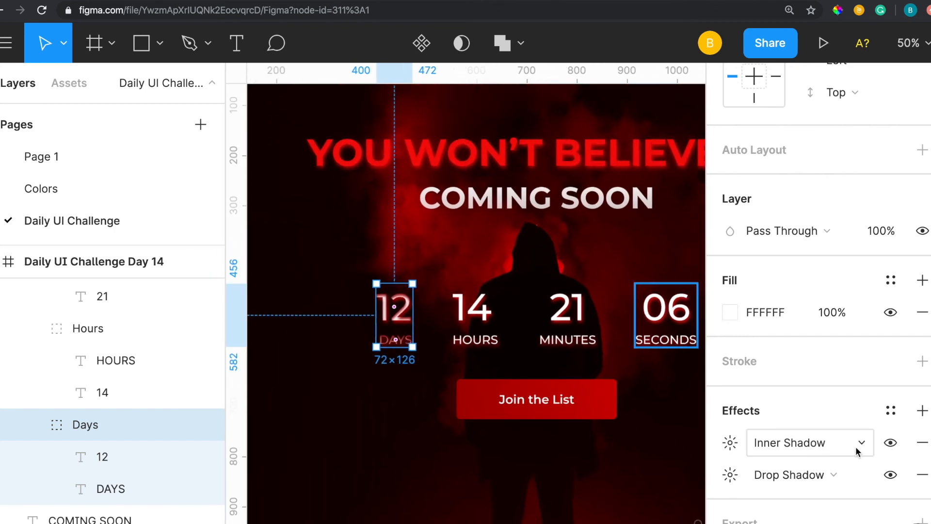
pyautogui.click(891, 443)
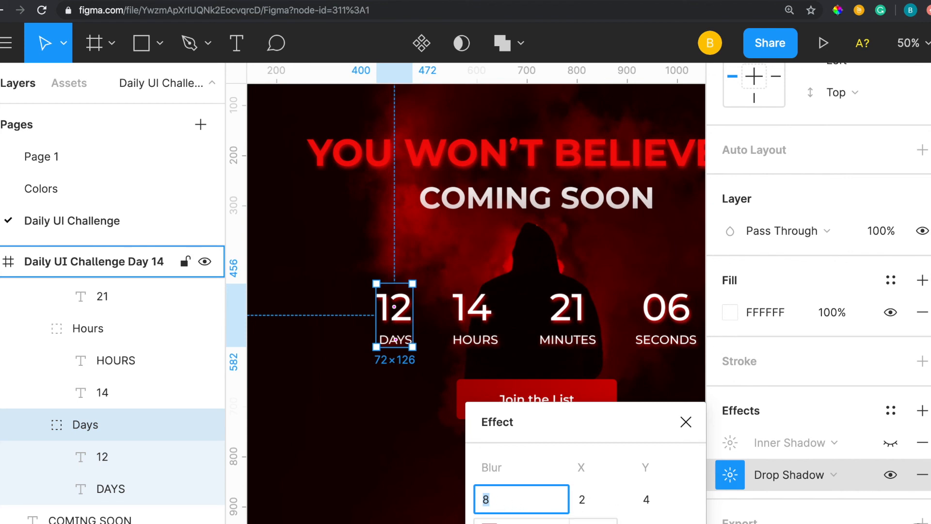
pyautogui.click(686, 422)
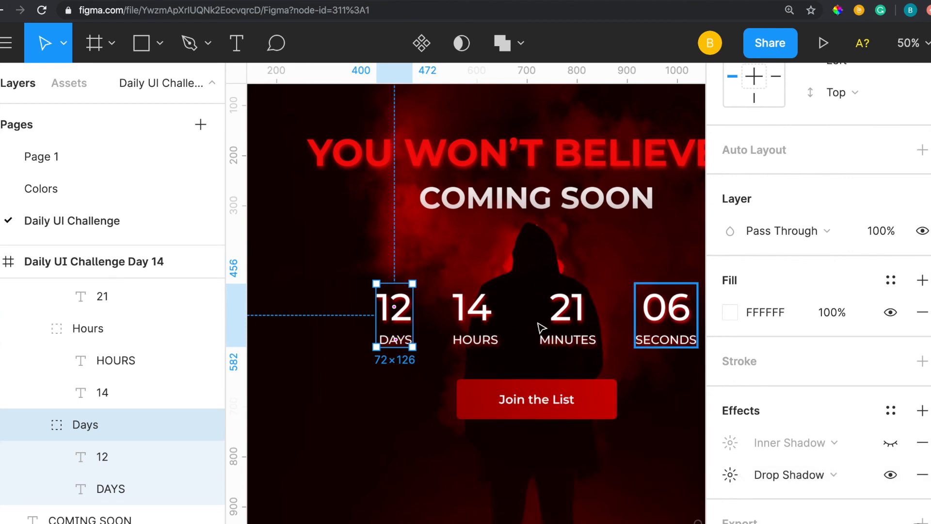
pyautogui.click(537, 399)
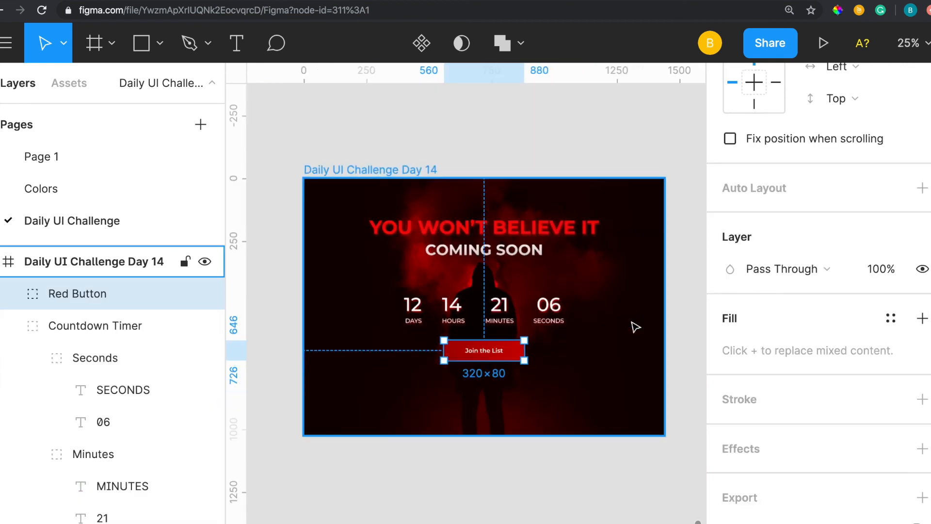
pyautogui.moveTo(560, 362)
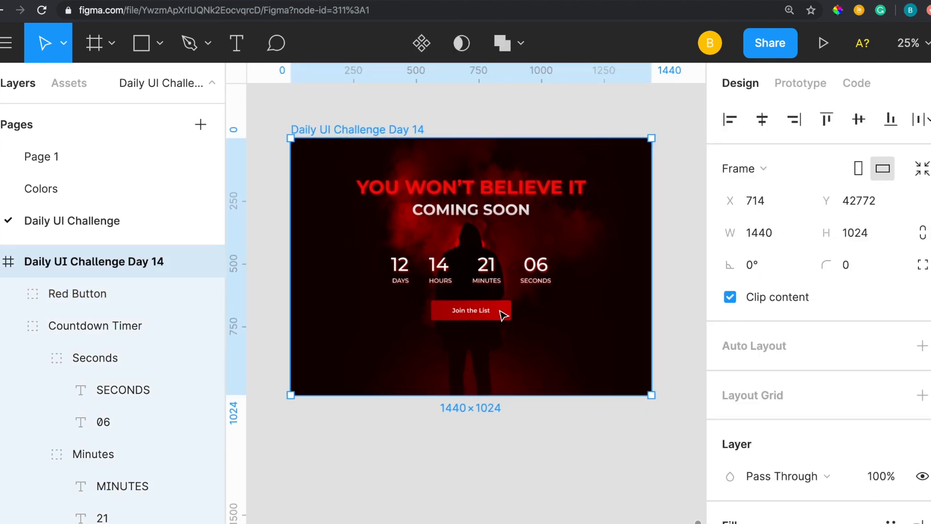
# Give the button rectangle a red gradient fill ending in CF0000
pyautogui.click(471, 310)
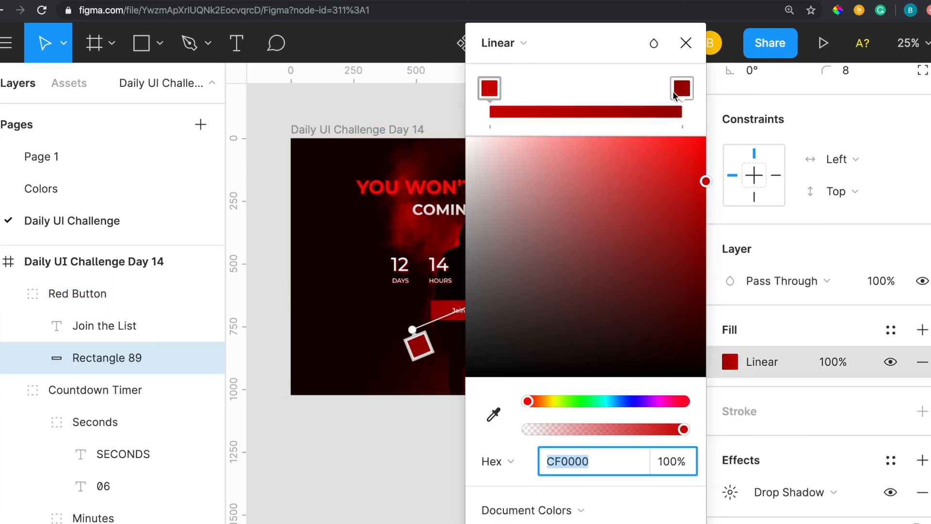
pyautogui.click(686, 43)
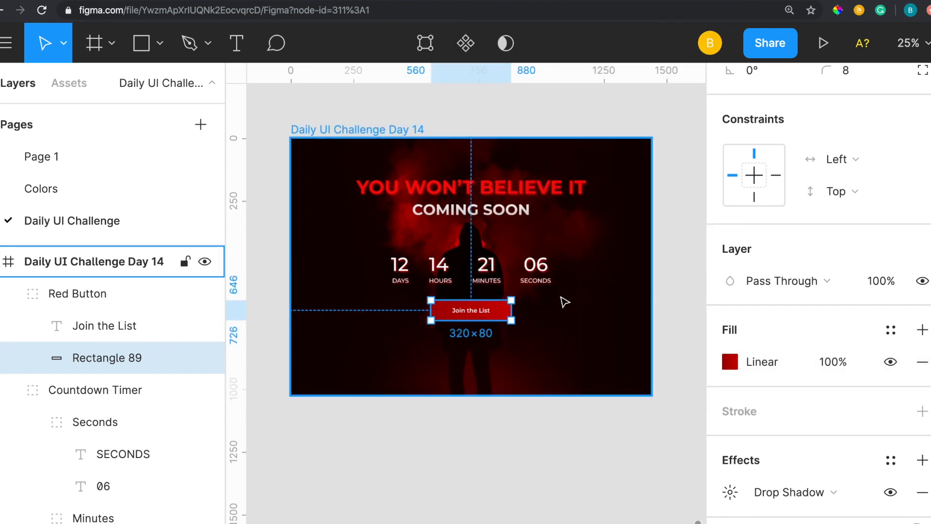